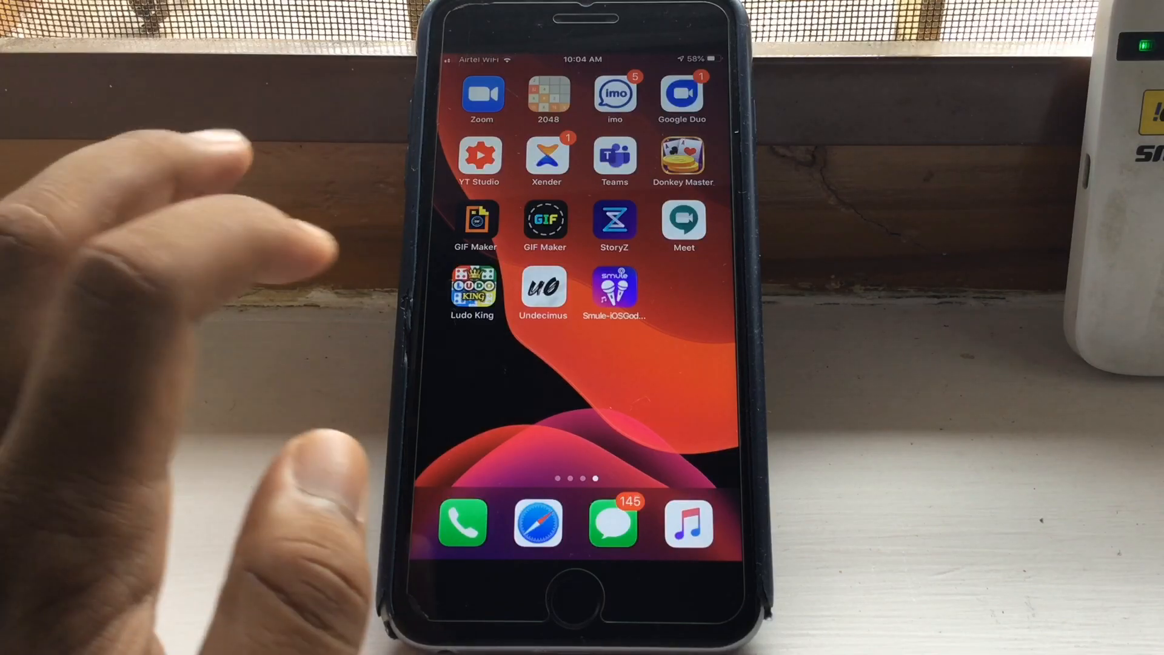
Swipe across the home screen to reach the Settings app.
scroll(left, 3)
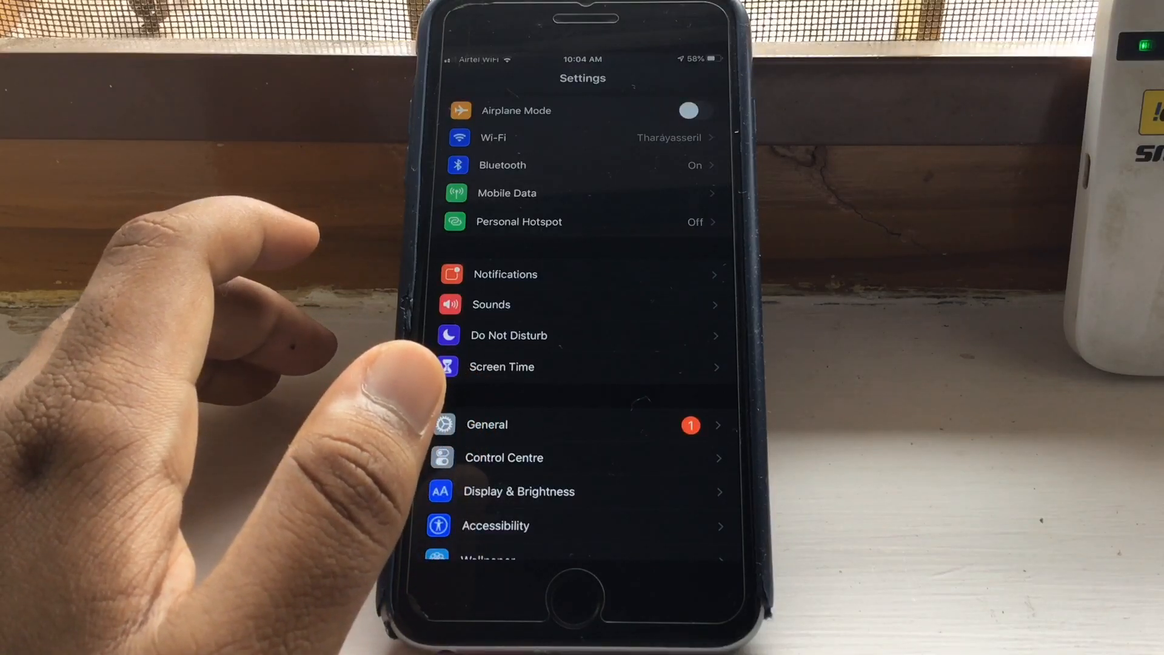
mouse_move(408, 357)
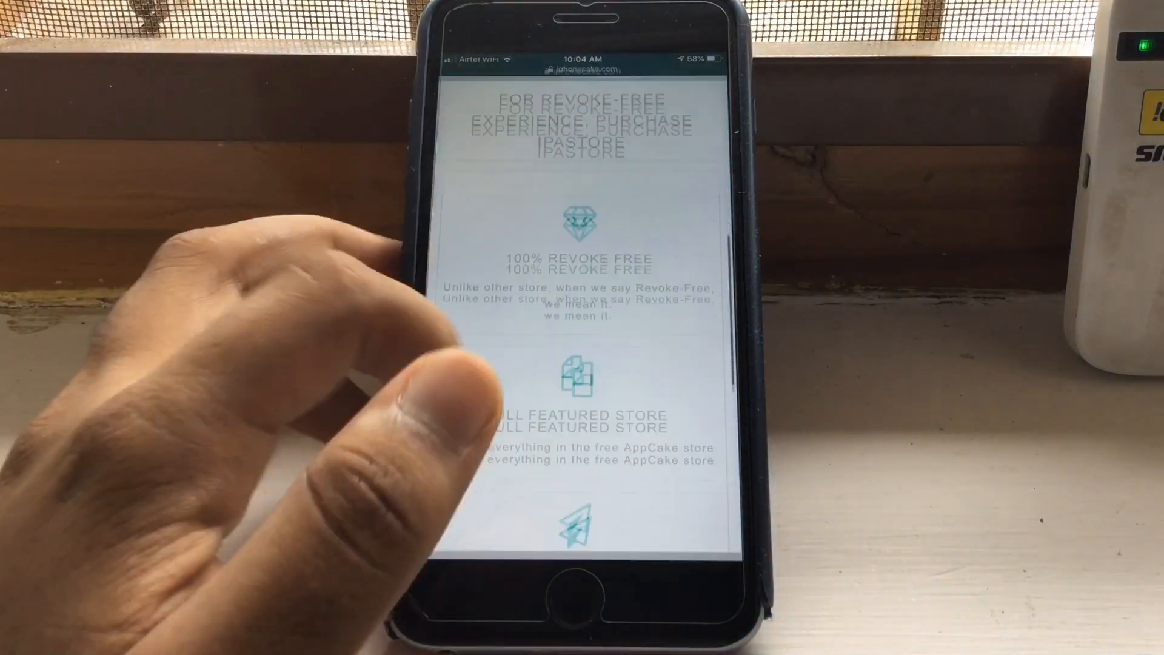
Scroll the iphonecake.com AppCake page down to the 'REVOKED. BE RIGHT BACK.' notice.
scroll(down, 3)
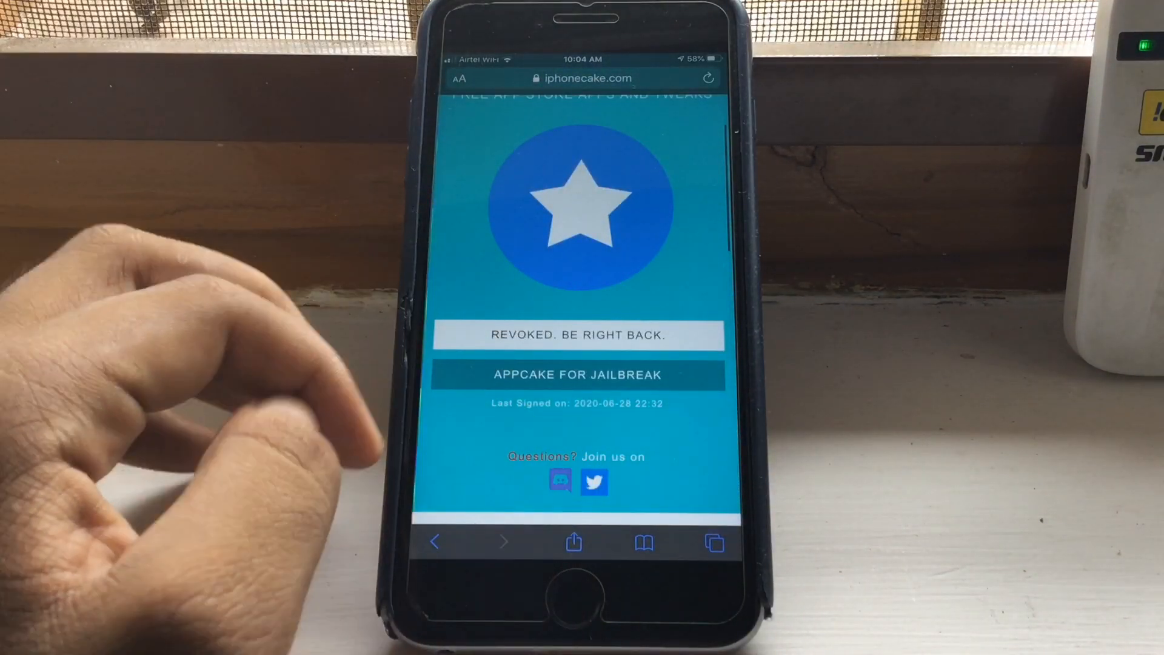
mouse_move(222, 387)
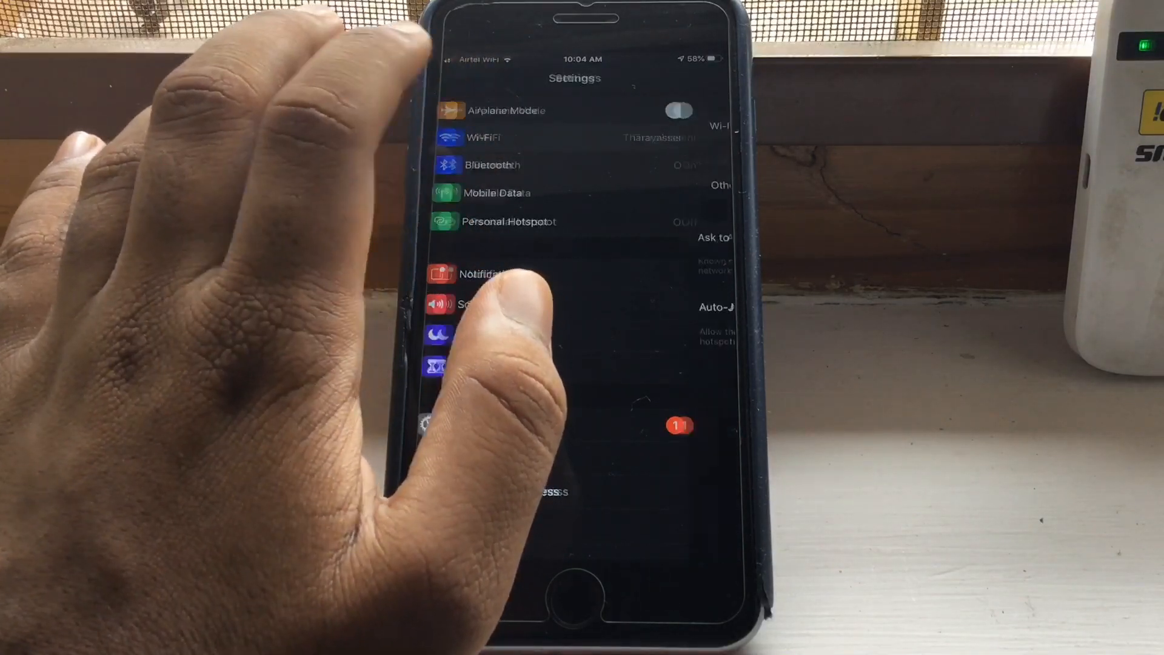
Leave Wi-Fi, scroll the Settings app list past Safari, and return home.
click(483, 138)
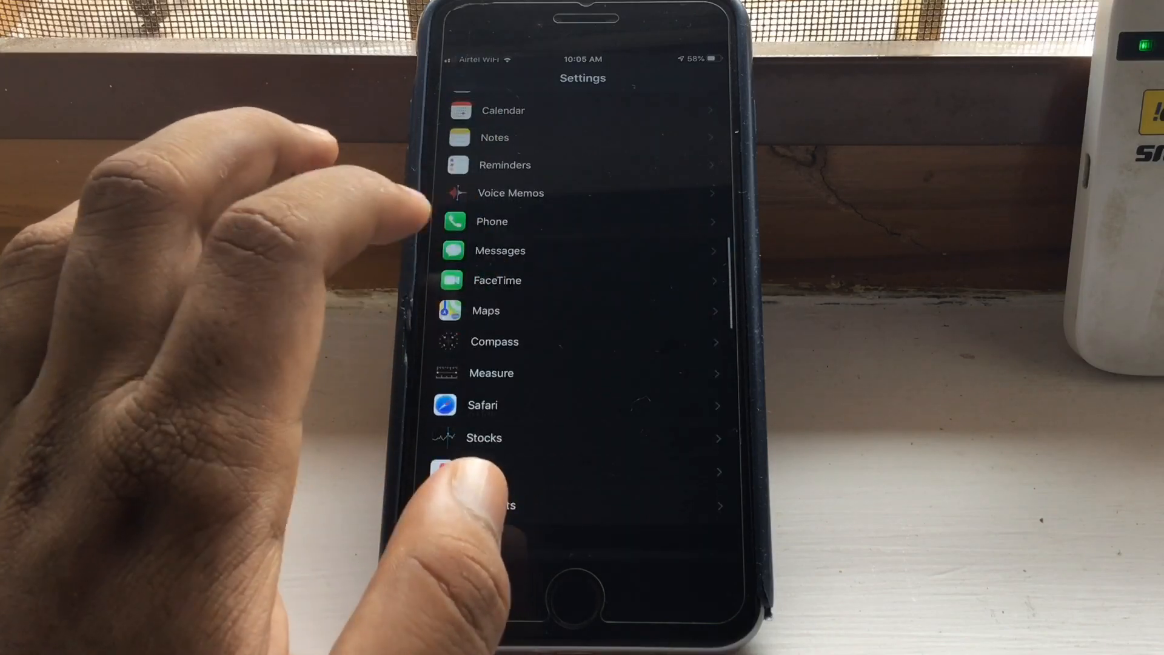
scroll(up, 3)
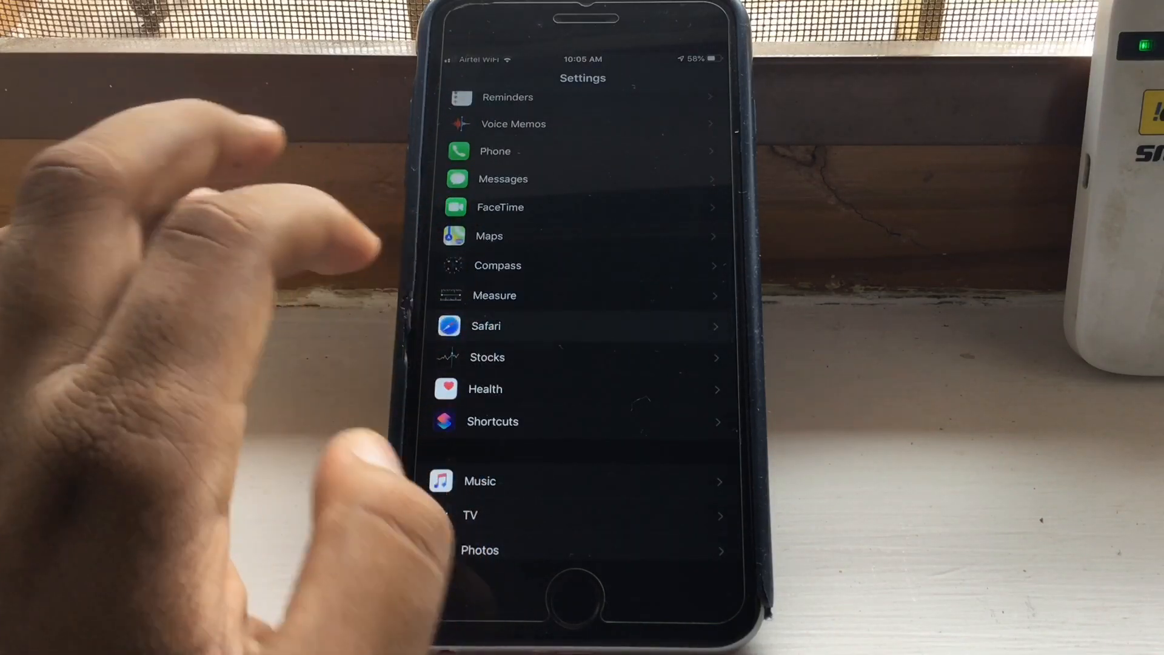
click(486, 325)
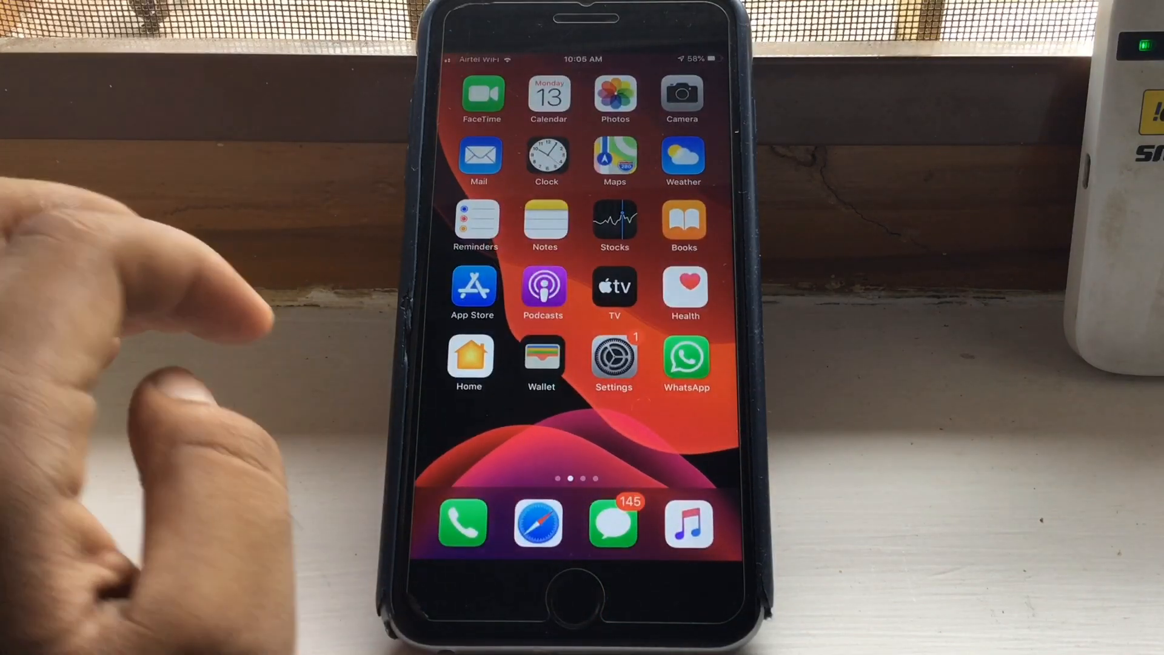
Launch Safari and pick the 'appcake kubadownload' search suggestion.
click(537, 523)
text(appcake ku)
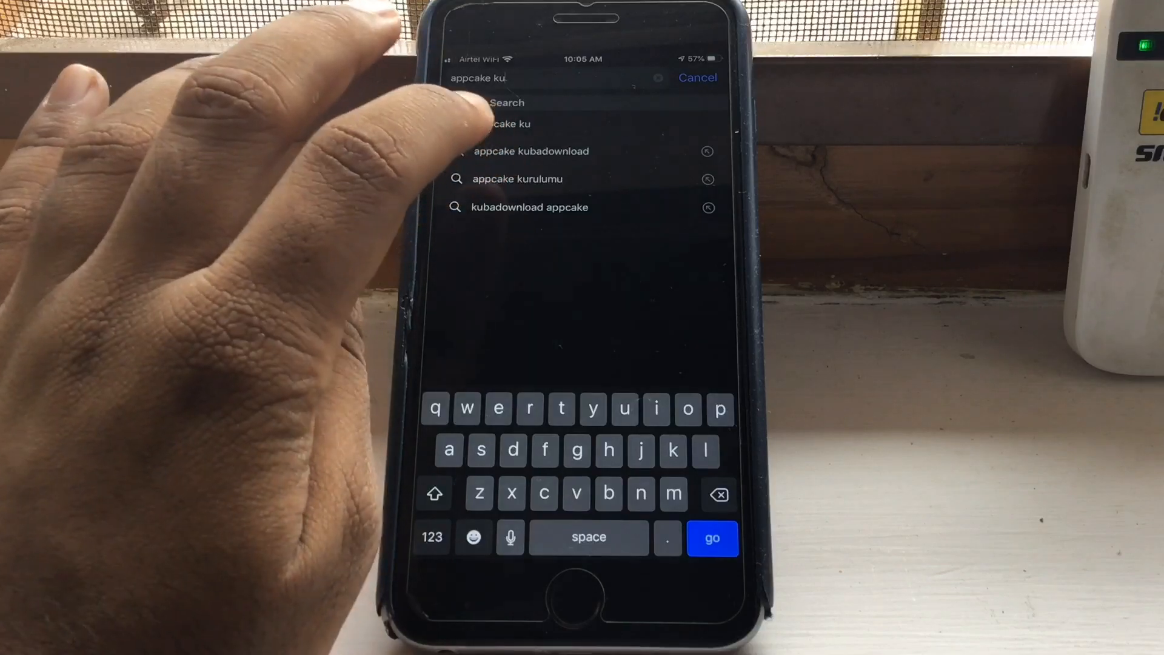
click(532, 151)
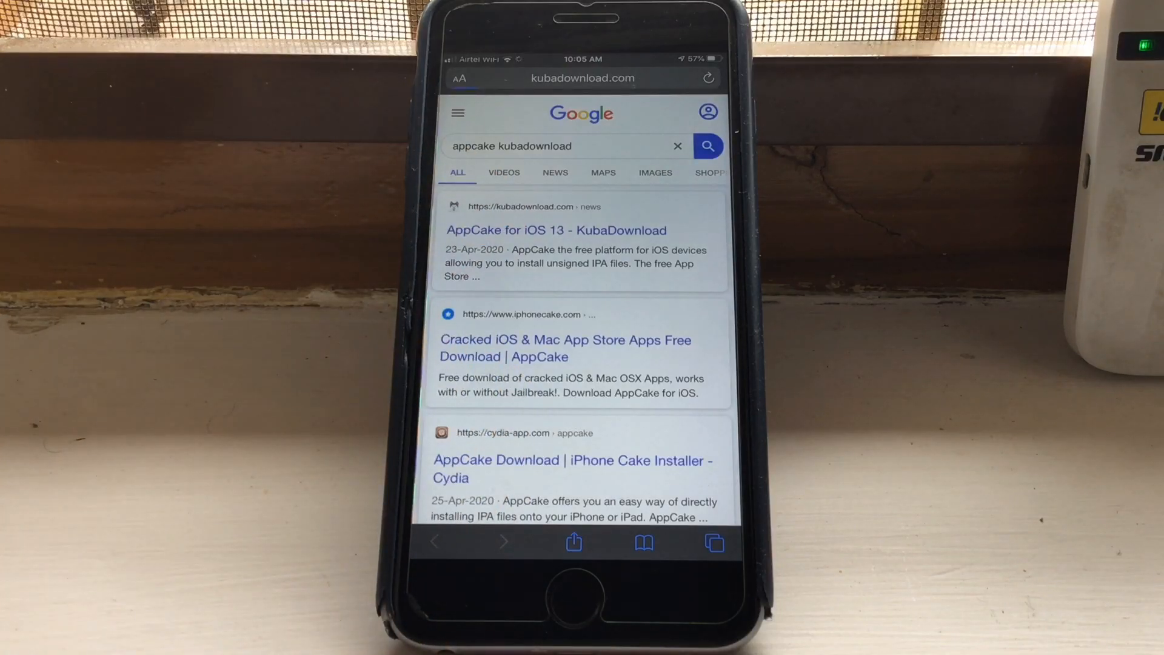
Open the 'AppCake for iOS 13 - KubaDownload' guide and tap Install AppCake in Step 1.
click(556, 231)
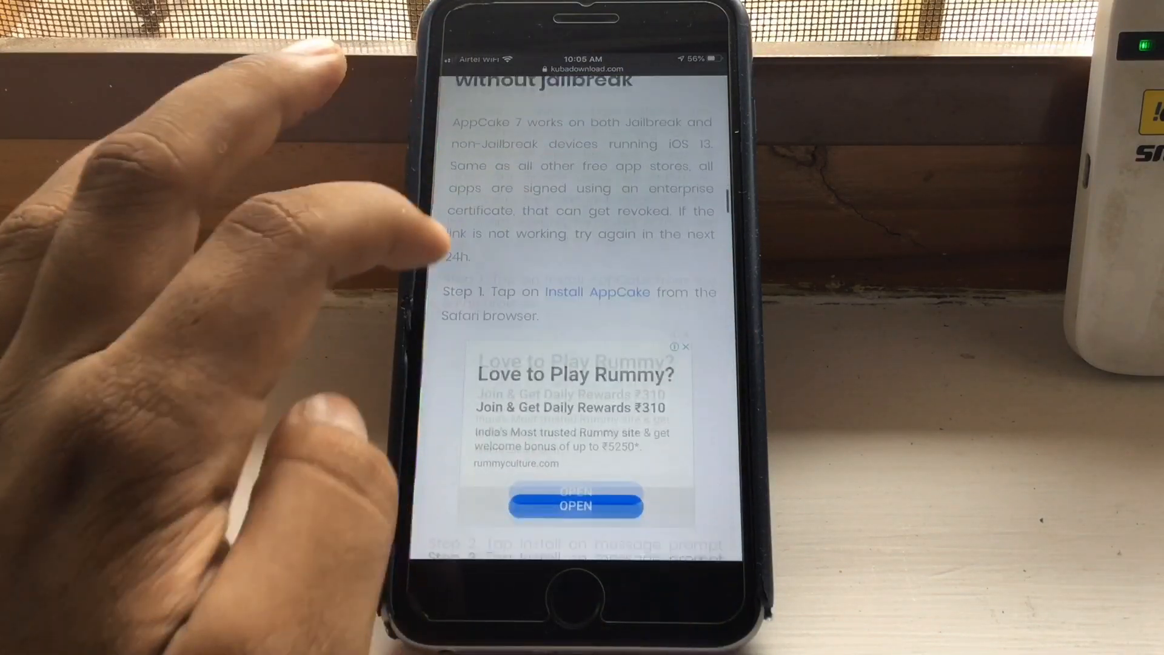
scroll(down, 3)
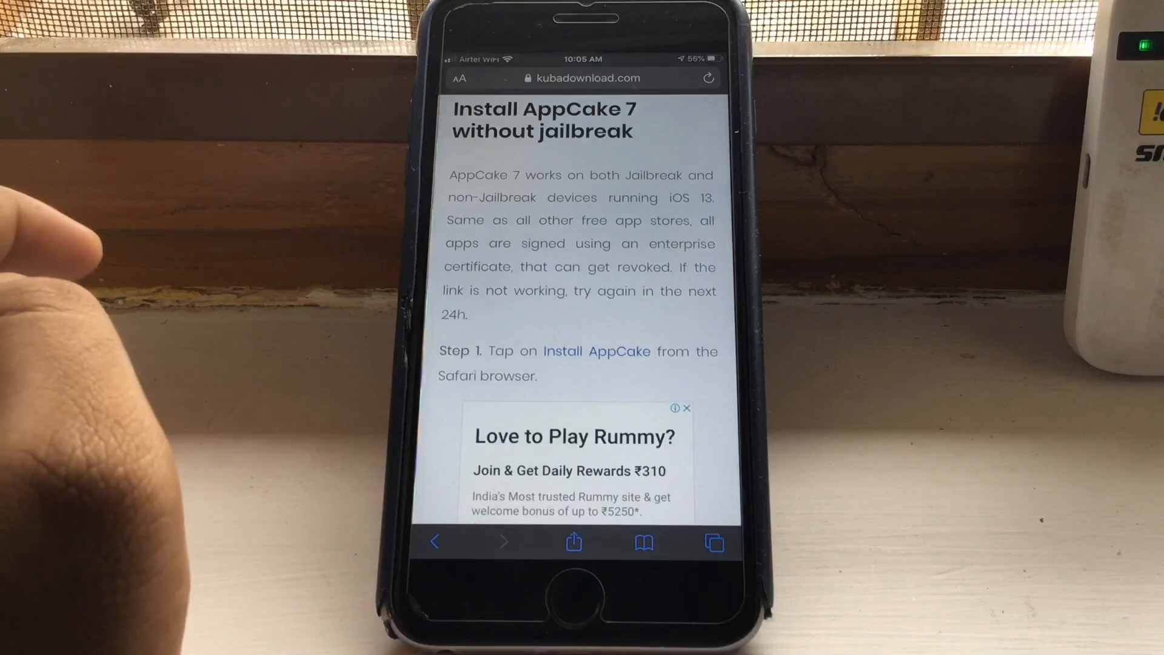
click(596, 351)
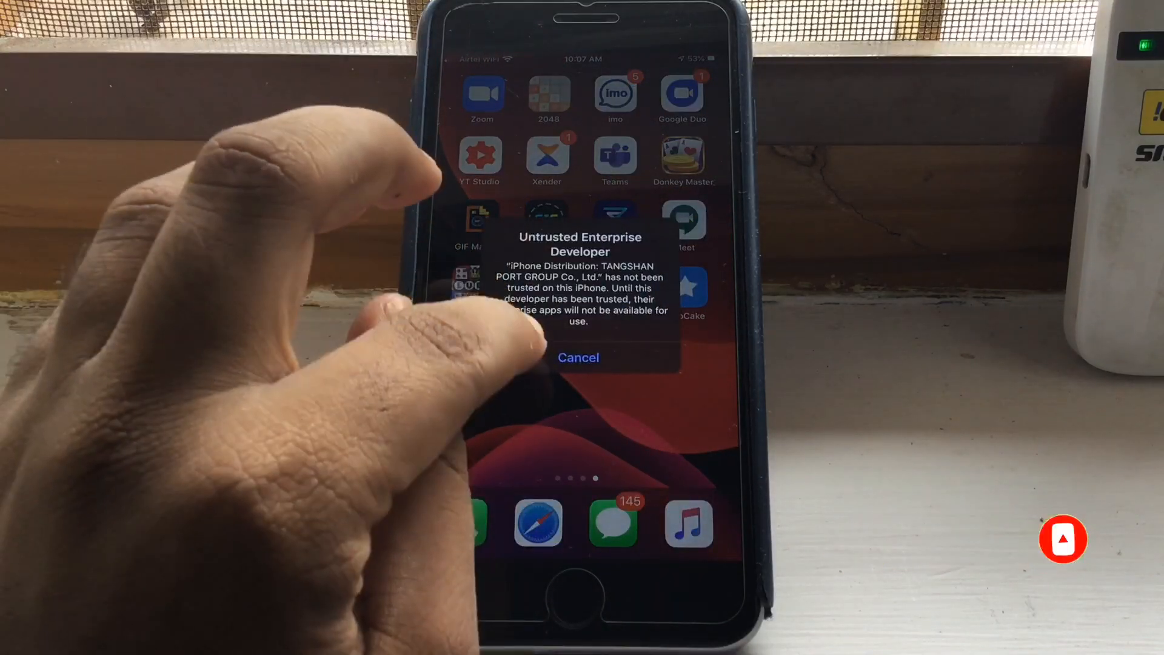
Cancel the Untrusted Enterprise Developer alert and open Device Management to trust the developer.
click(579, 358)
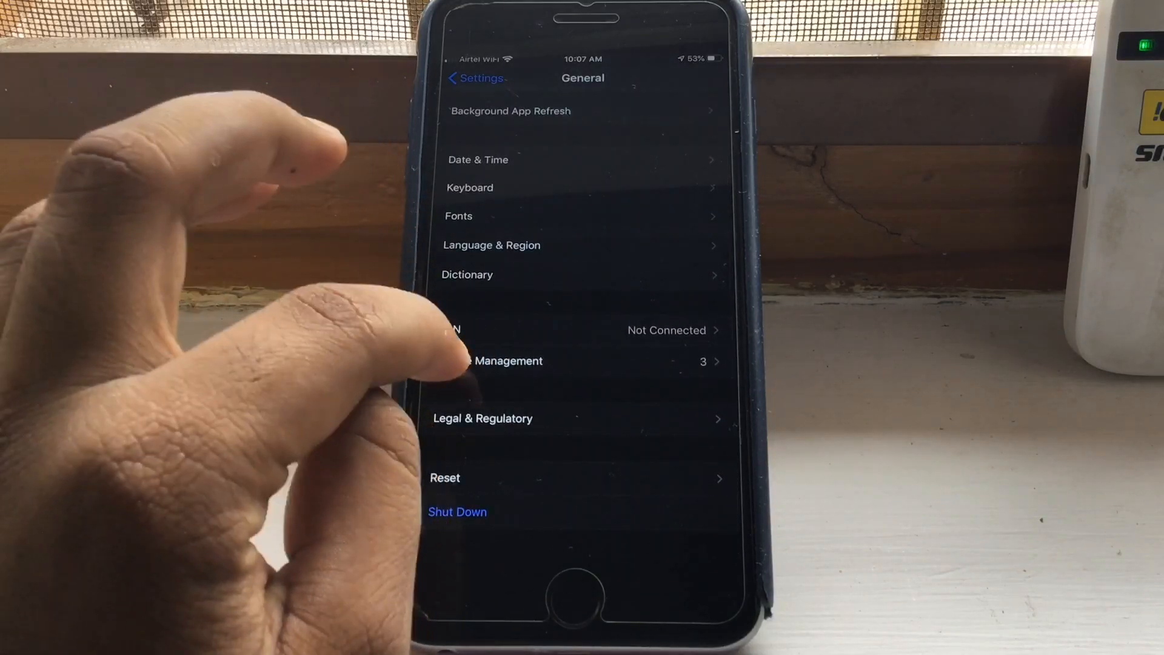
click(508, 361)
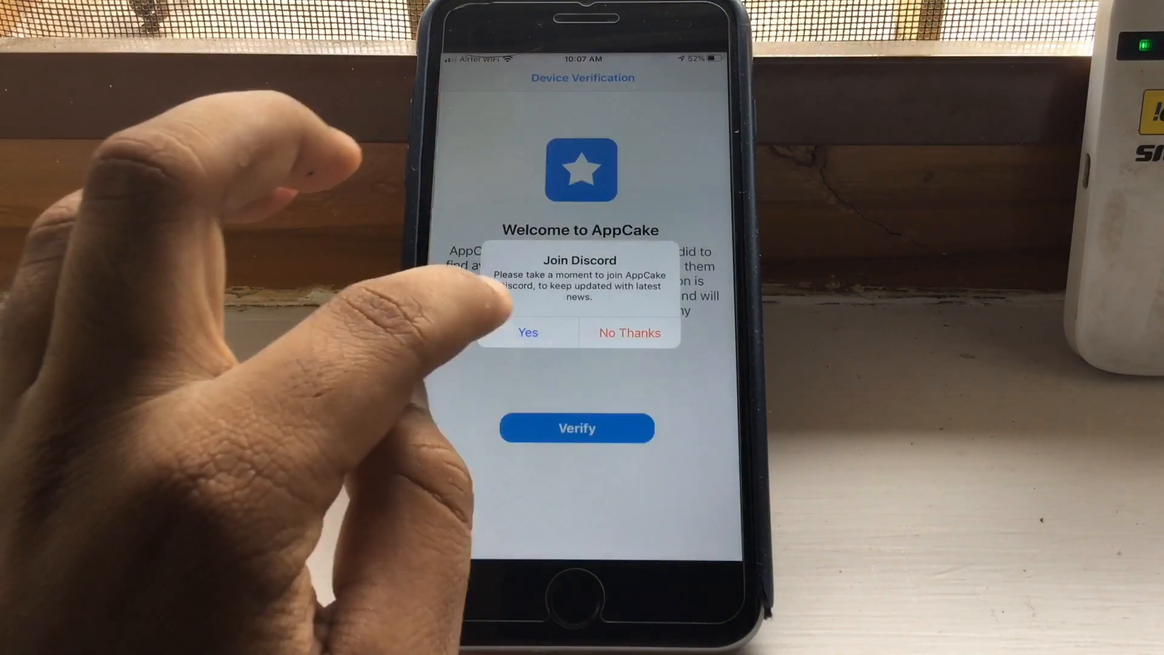
Decline the Discord invitation and close the Profile Downloaded notice.
click(629, 332)
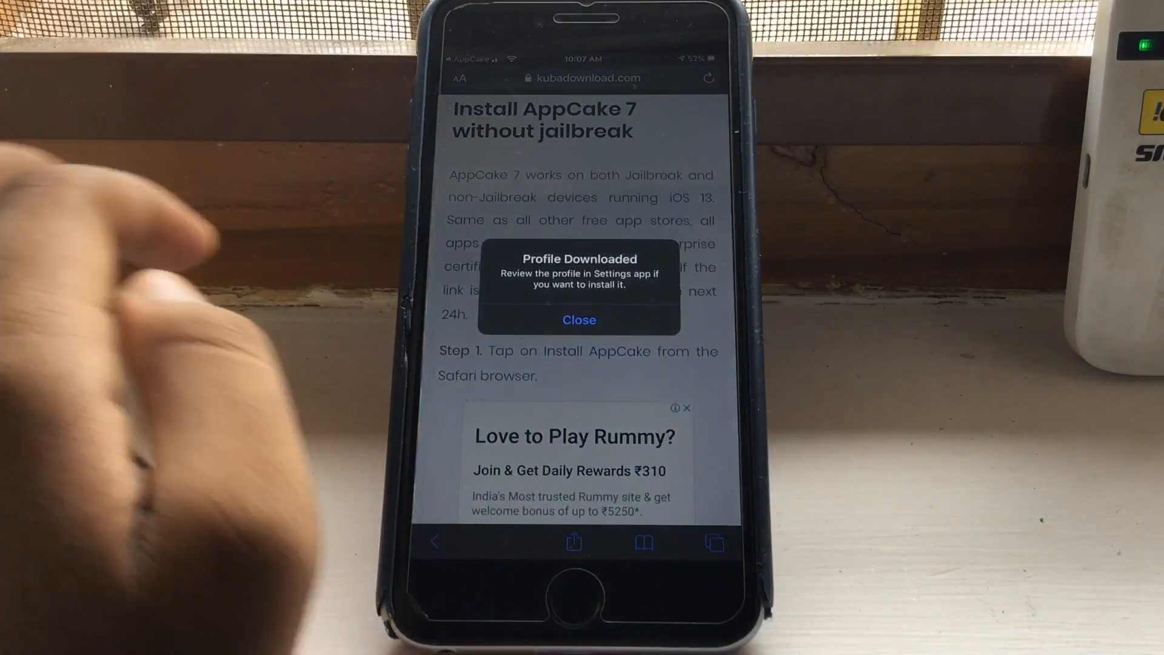
click(579, 320)
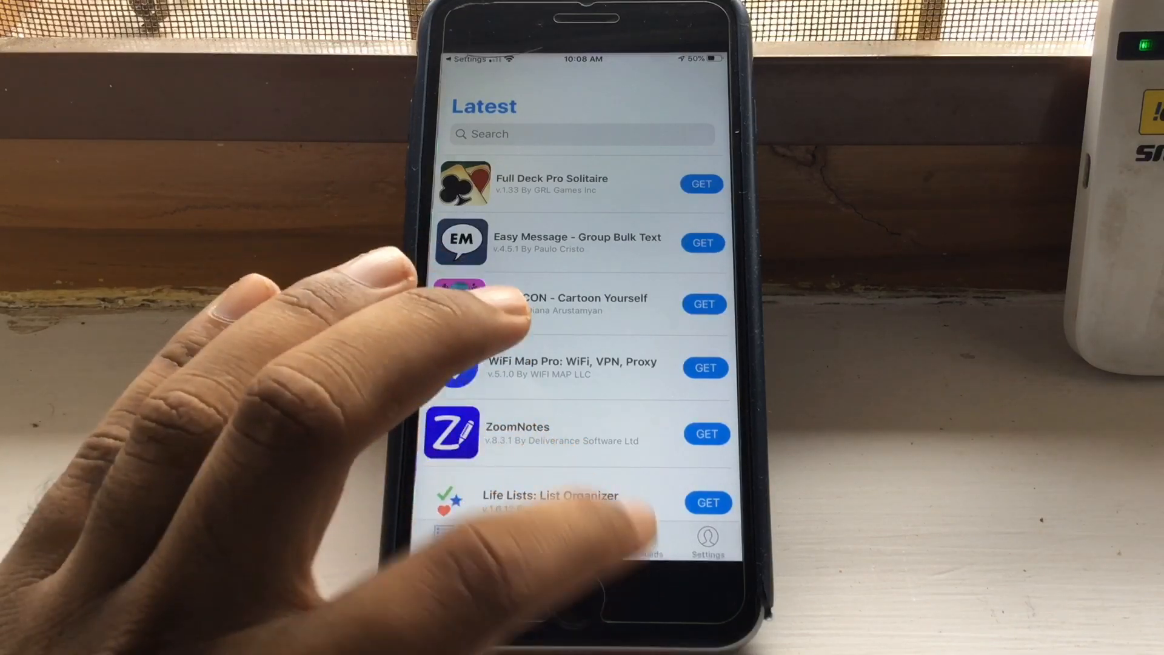
Switch from AppCake's Latest tab to the empty Downloads tab.
click(641, 539)
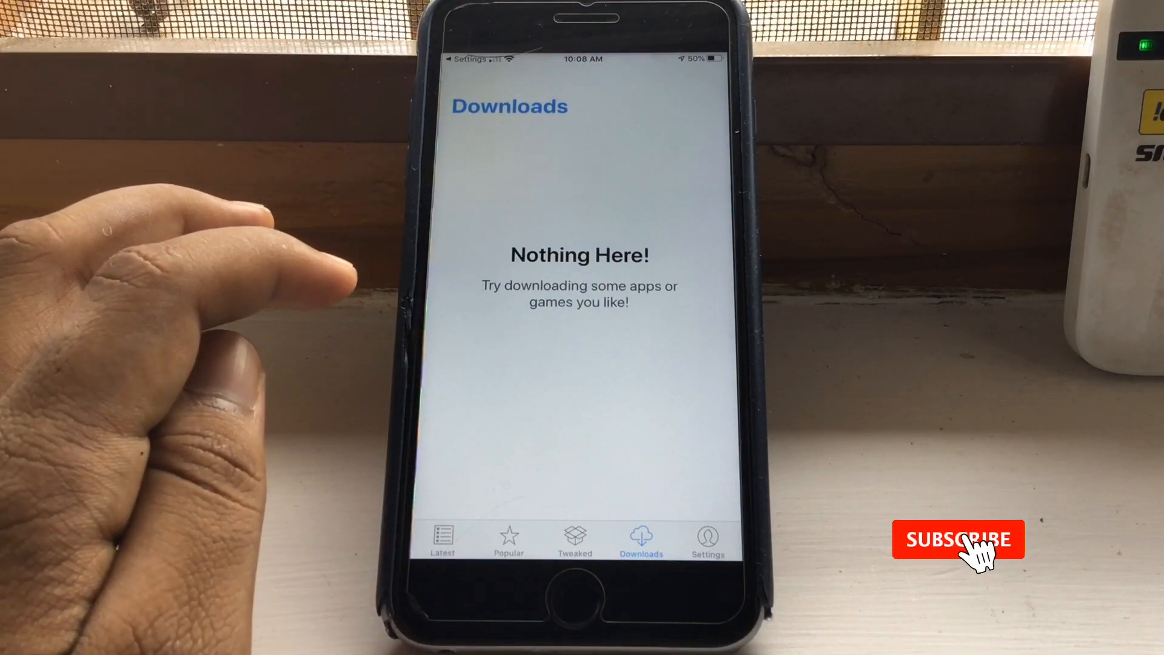